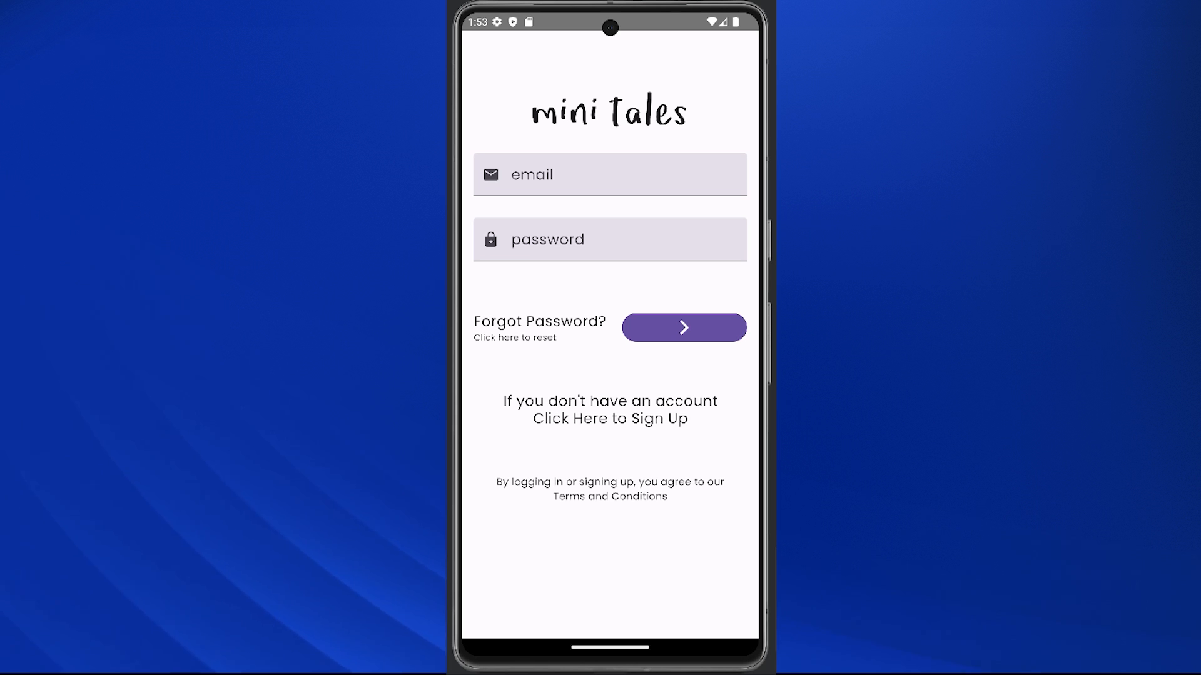
View the sign-up form, return to the login form and enter the account email and password.
click(609, 418)
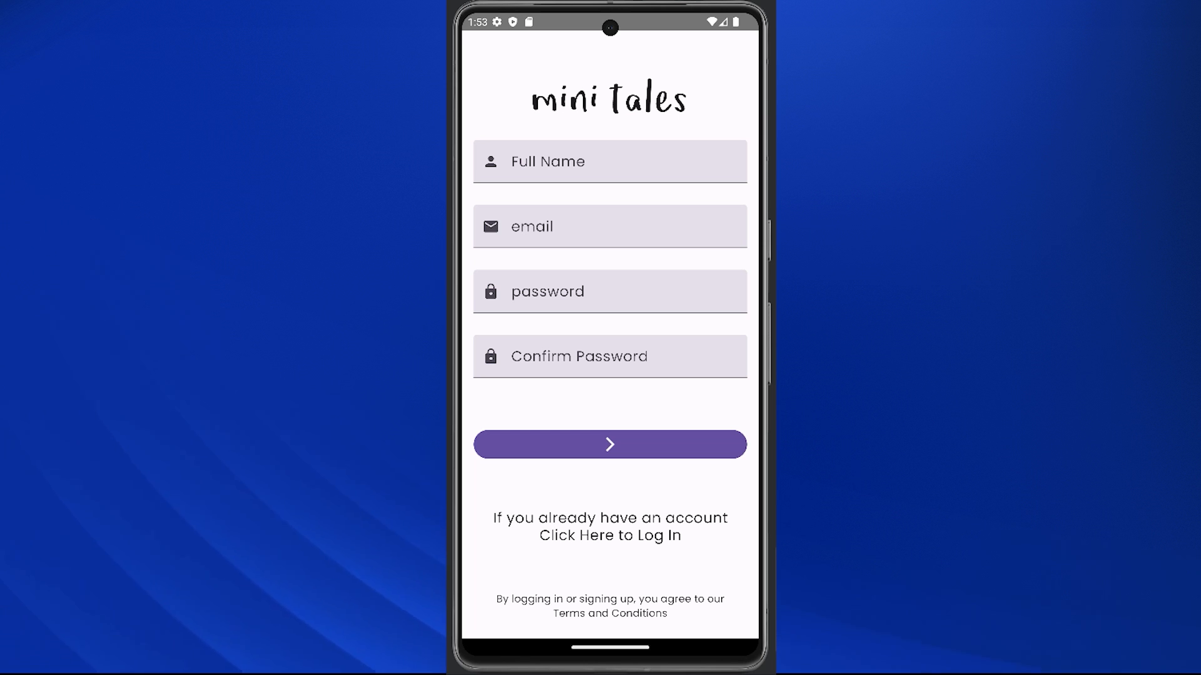
click(609, 535)
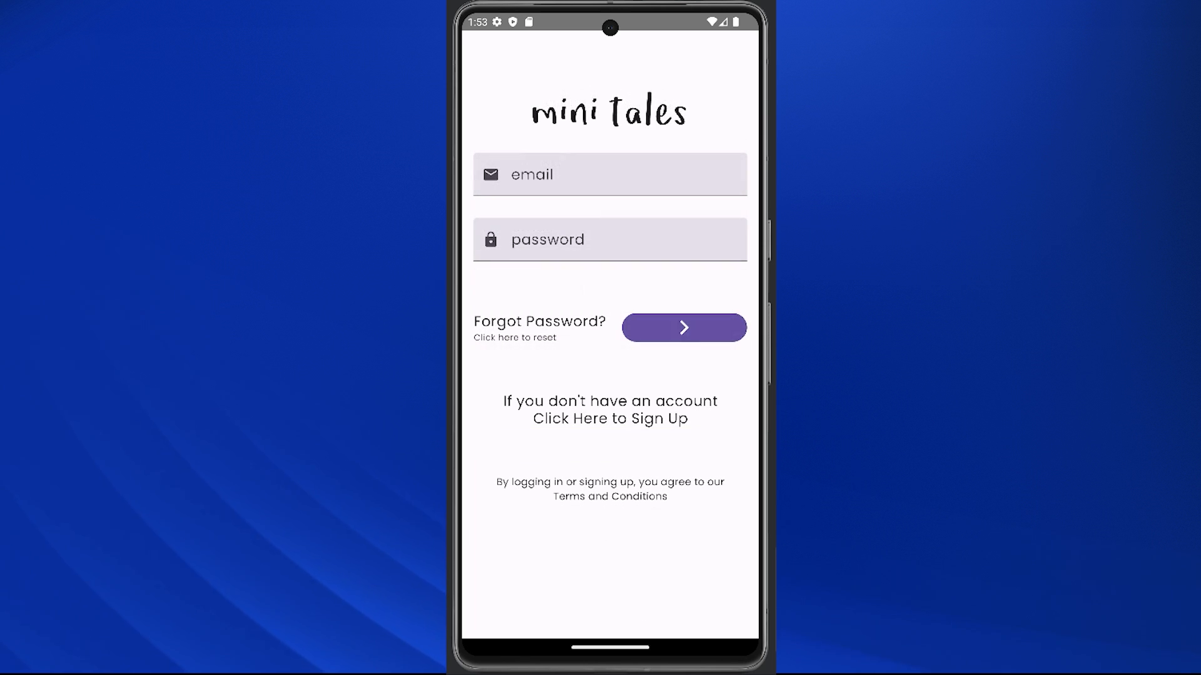
click(609, 175)
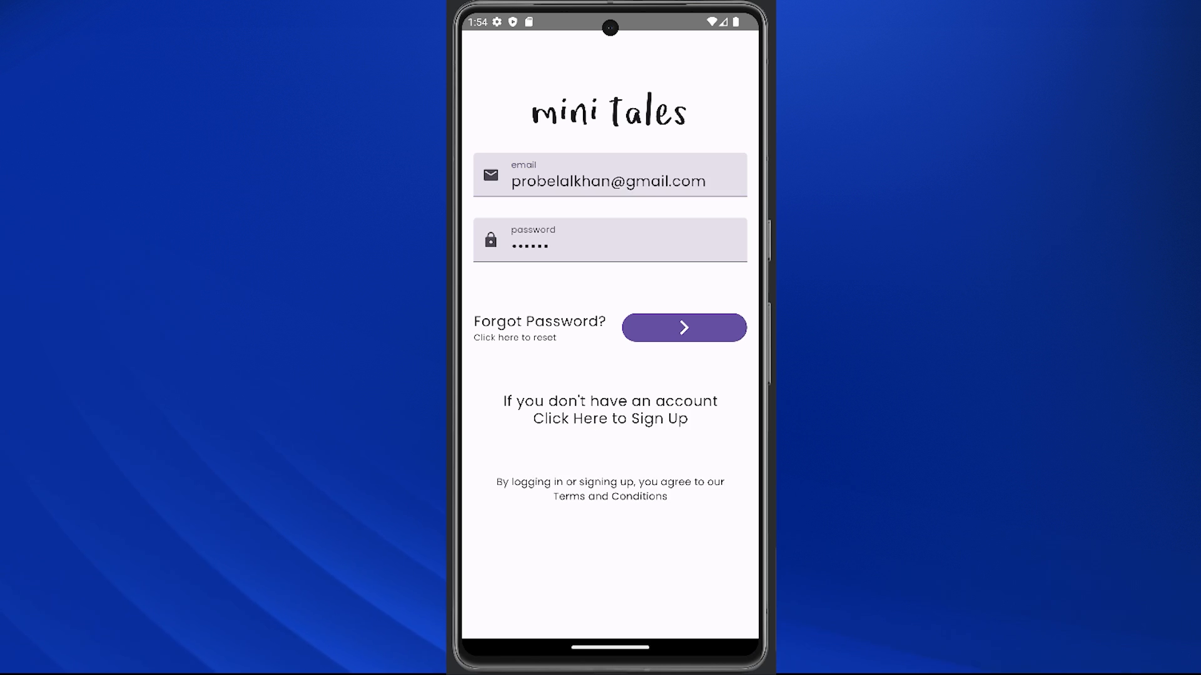
Log in to see the stories grid, view the user profile, then log out to the login screen.
click(683, 328)
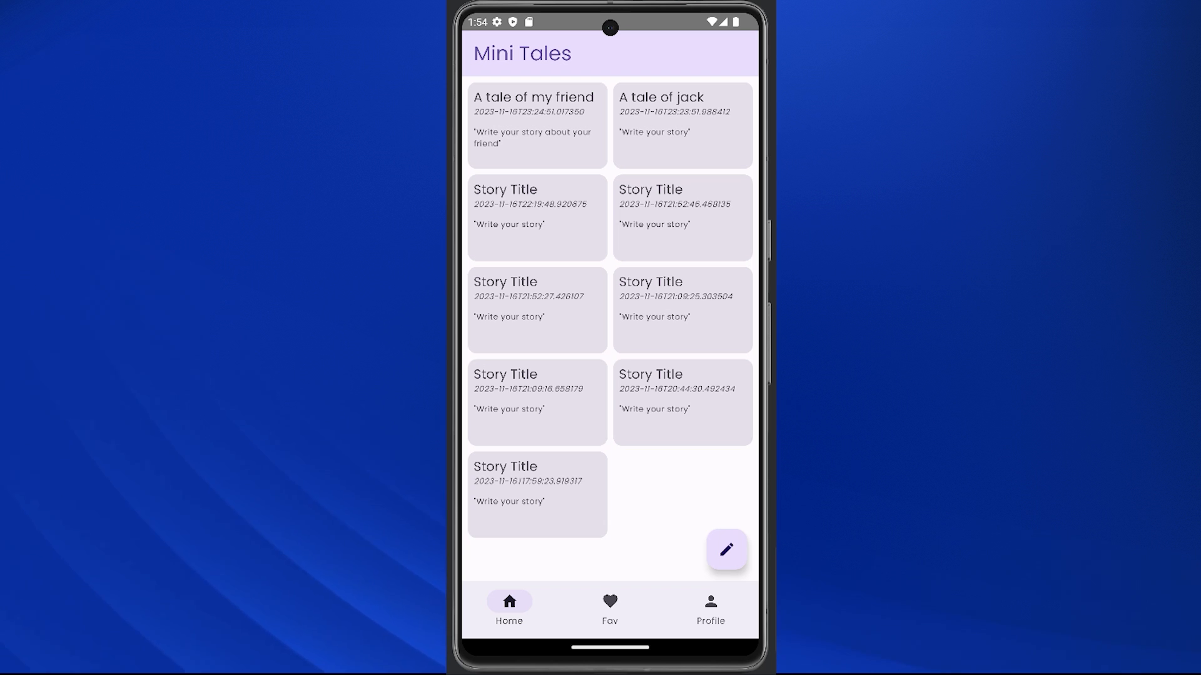
click(710, 608)
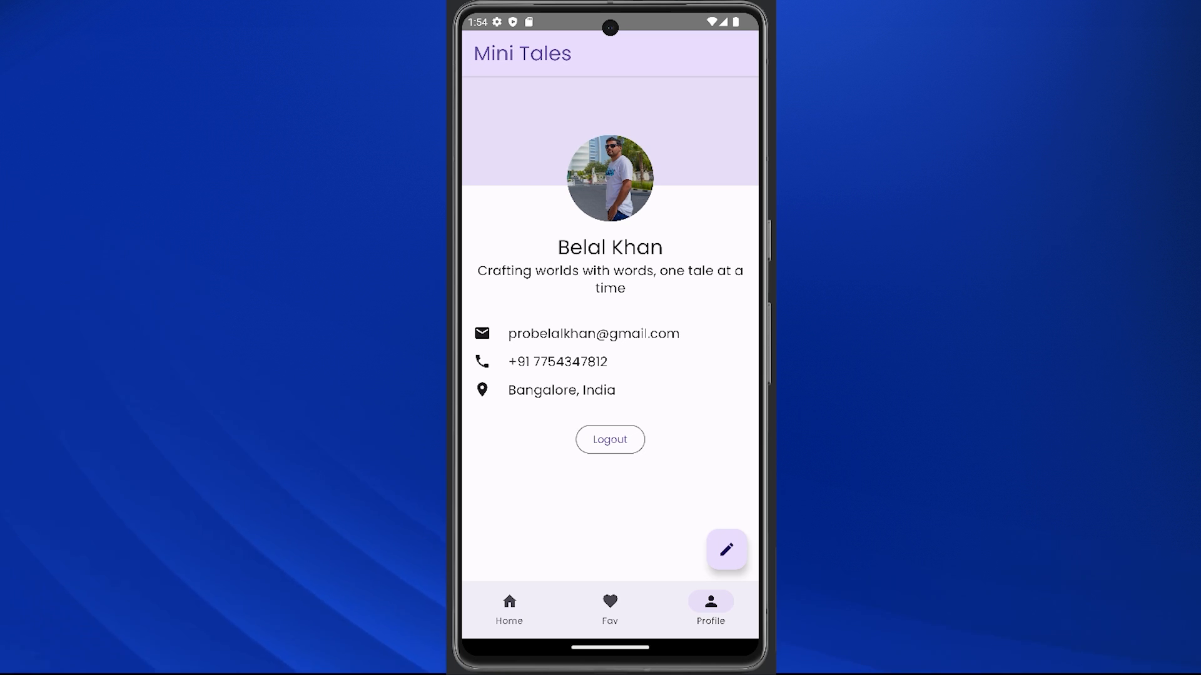
click(609, 439)
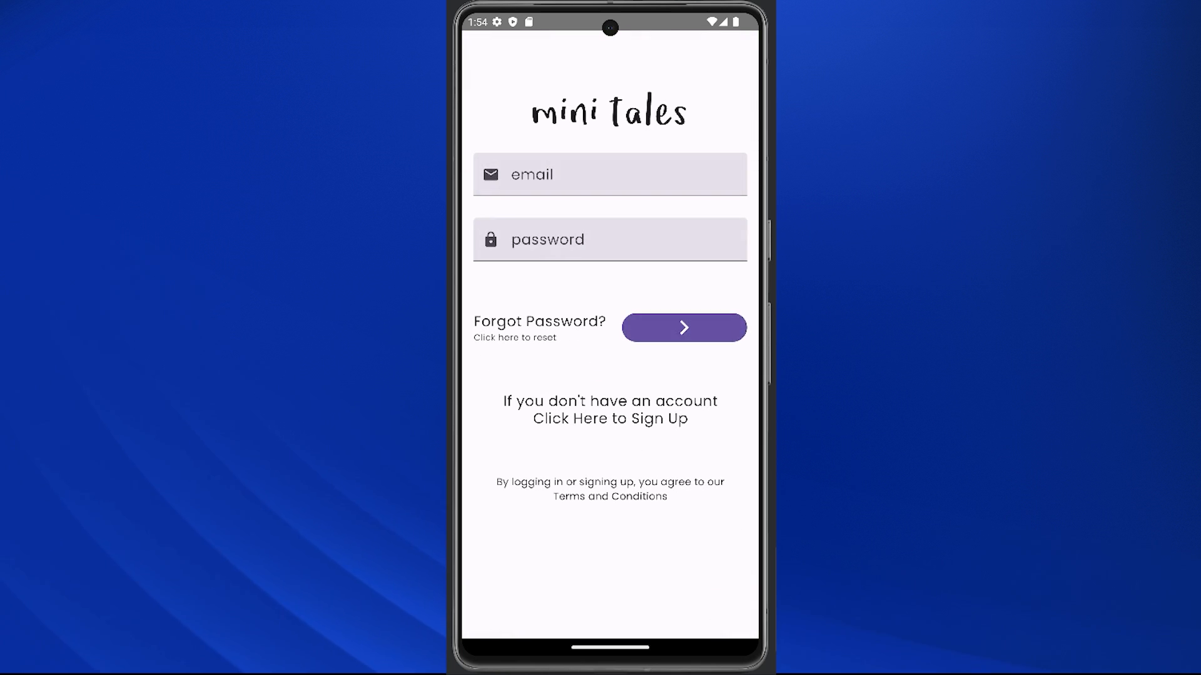
click(609, 417)
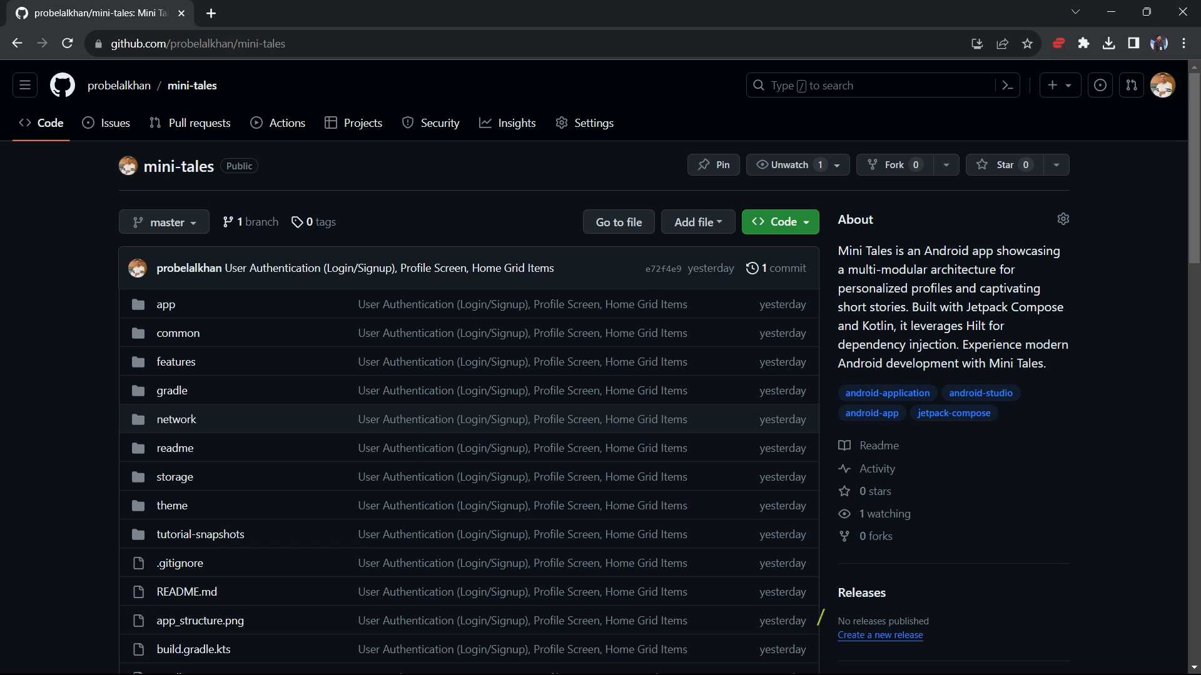
Navigate into the tutorial-snapshots folder and show its README on staged project files.
scroll(down, 3)
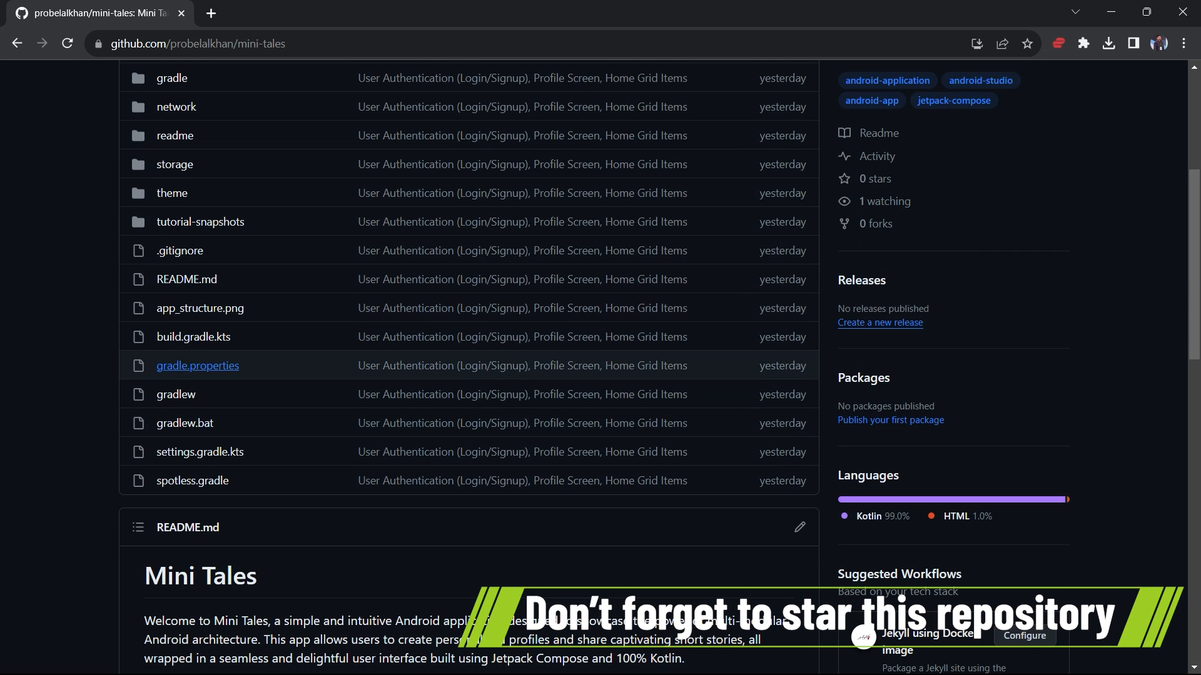
mouse_move(200, 221)
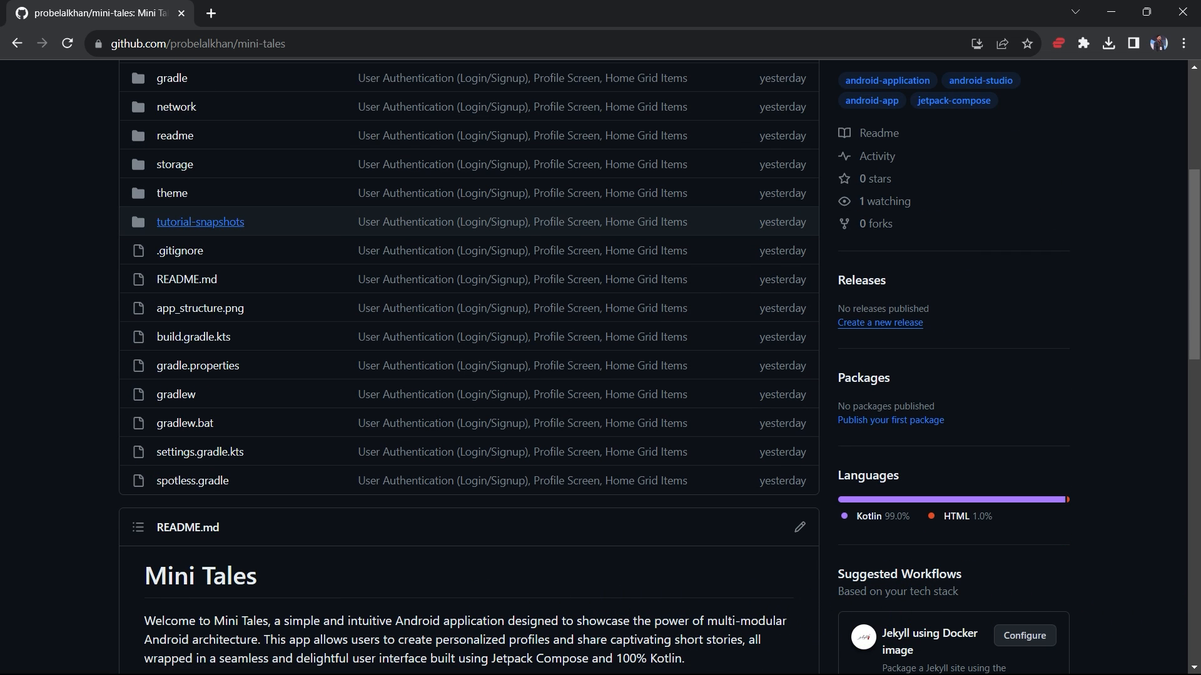
click(200, 223)
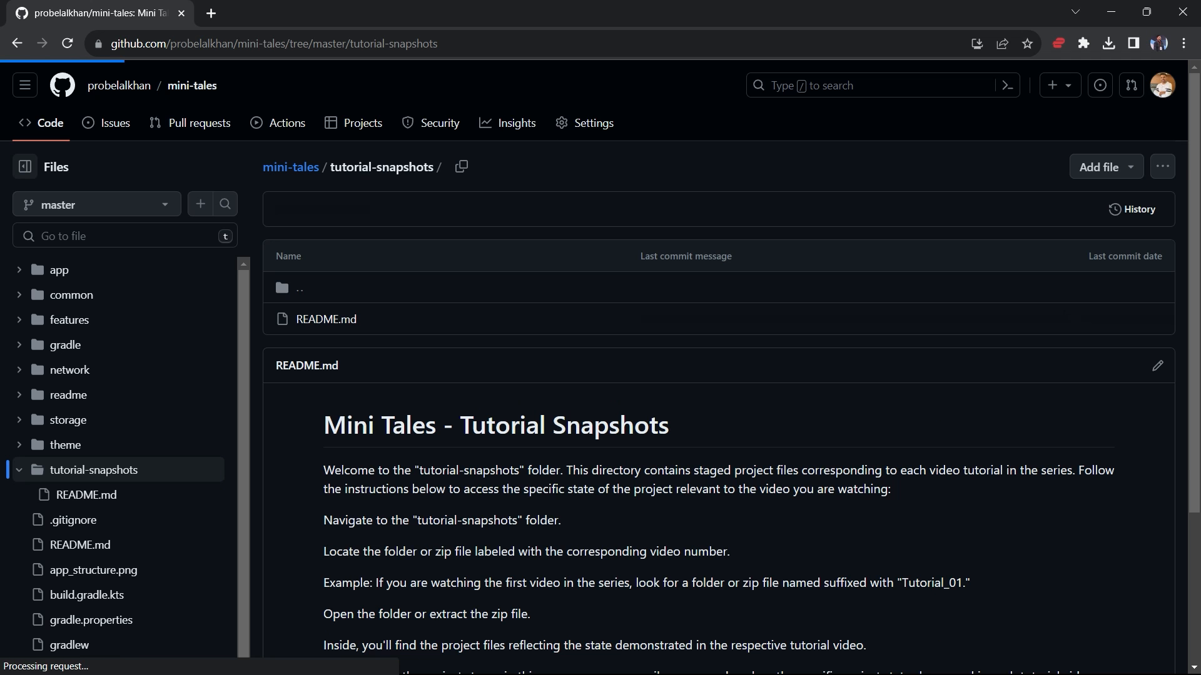